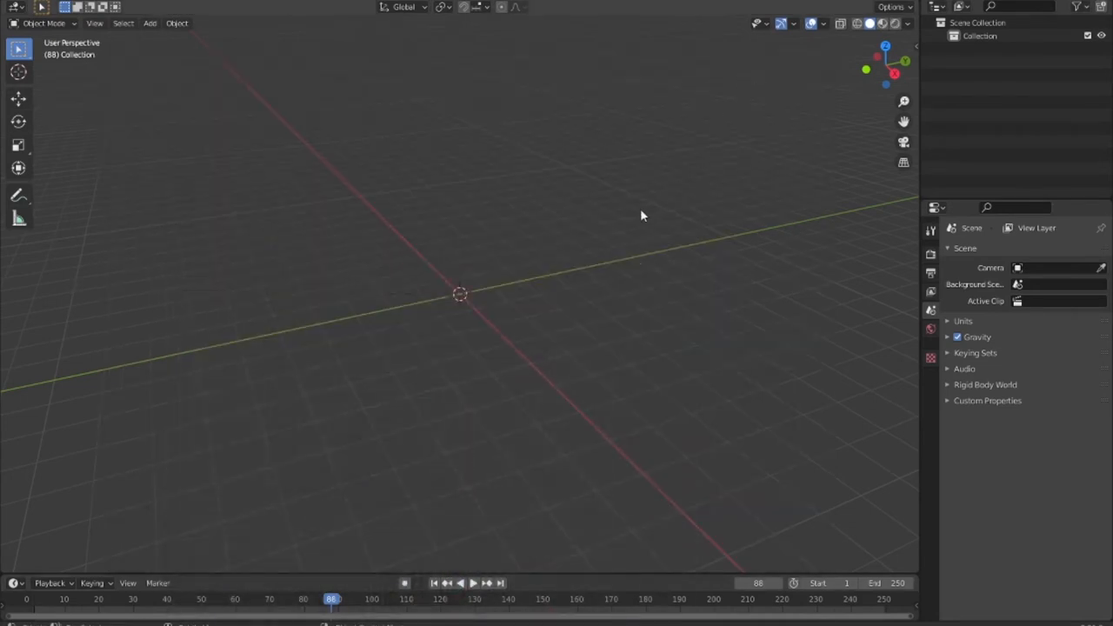
mouse_move(645, 246)
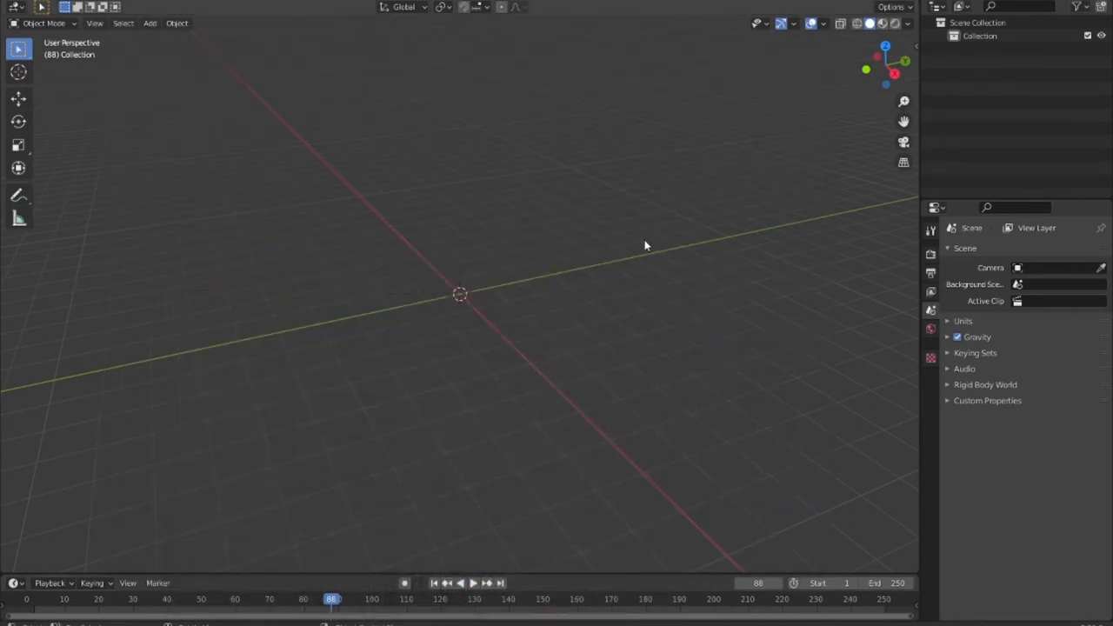
mouse_move(542, 290)
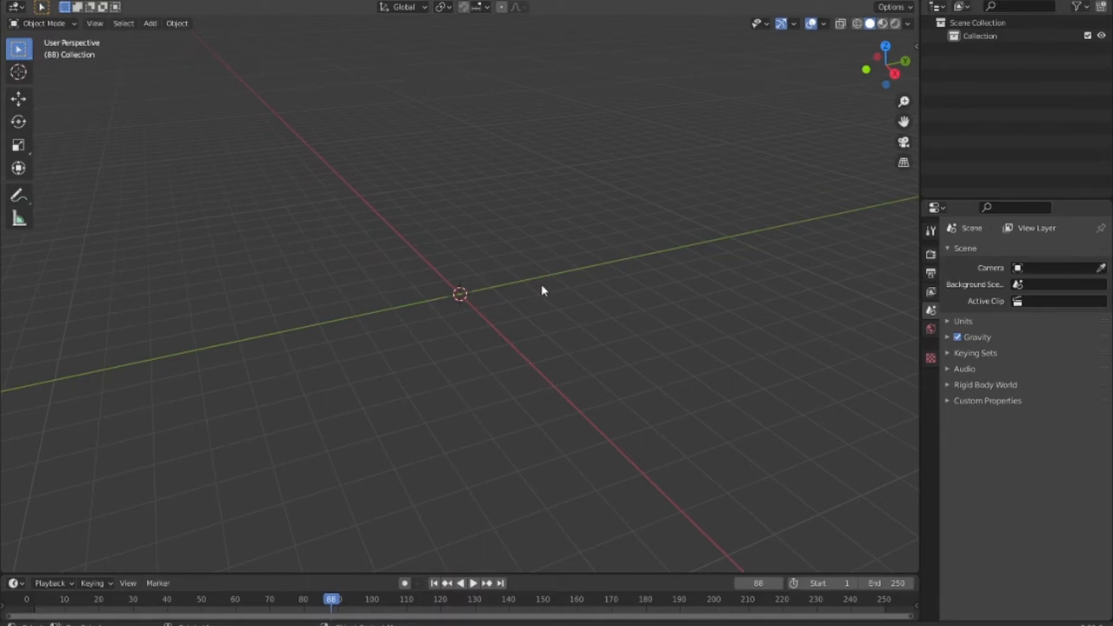
mouse_move(549, 272)
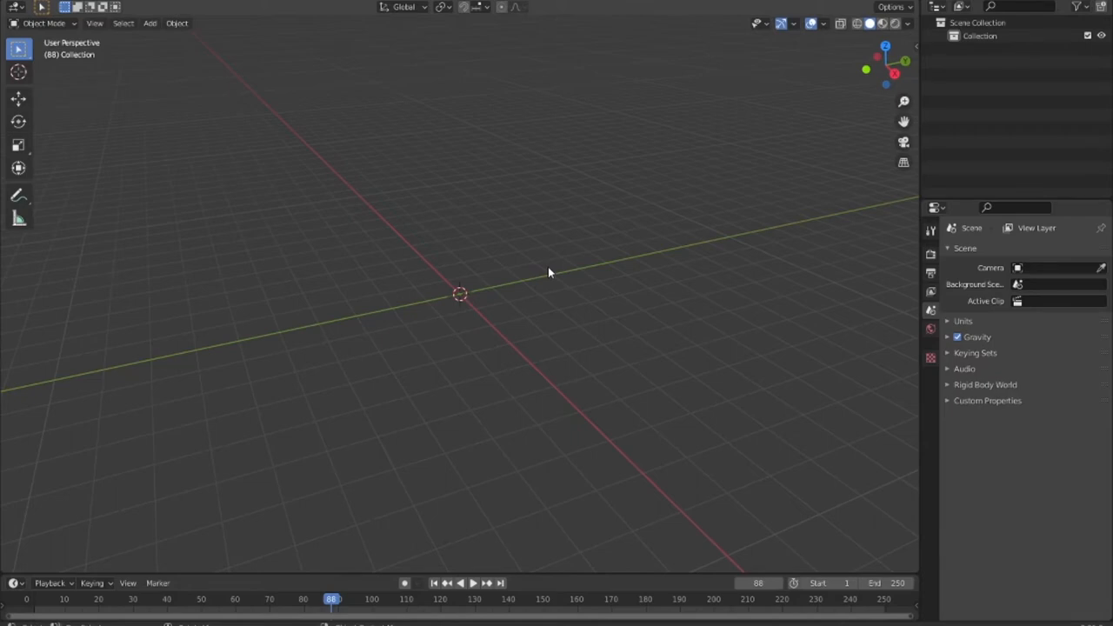
- Download screencastkeys.zip from the Screencast-Keys Version 3.0 release assets on GitHub
click(239, 472)
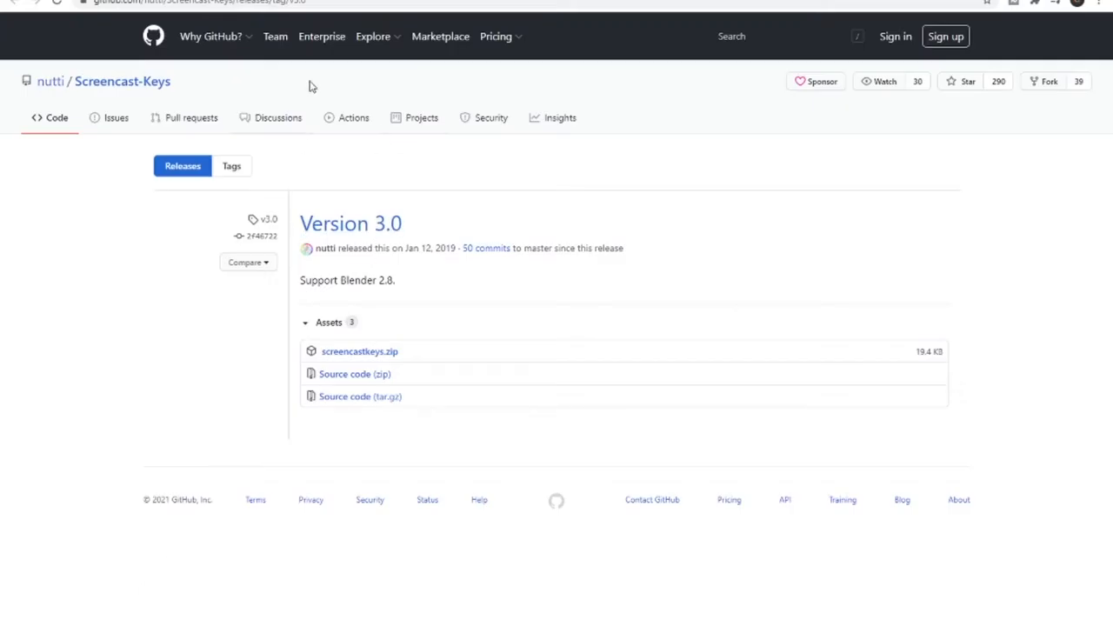
click(200, 2)
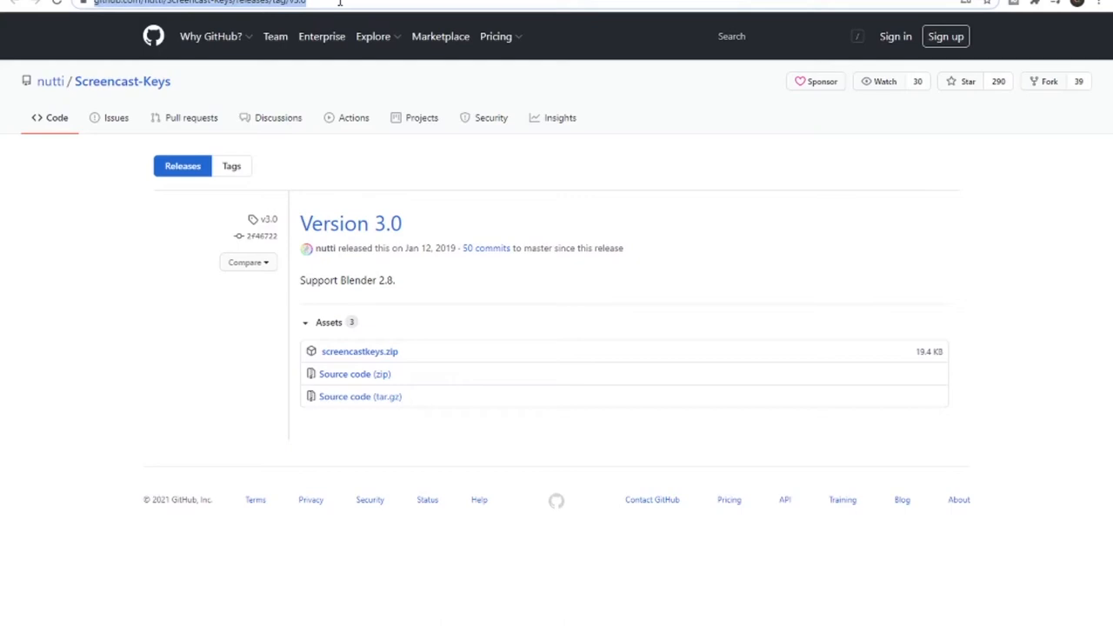
mouse_move(452, 164)
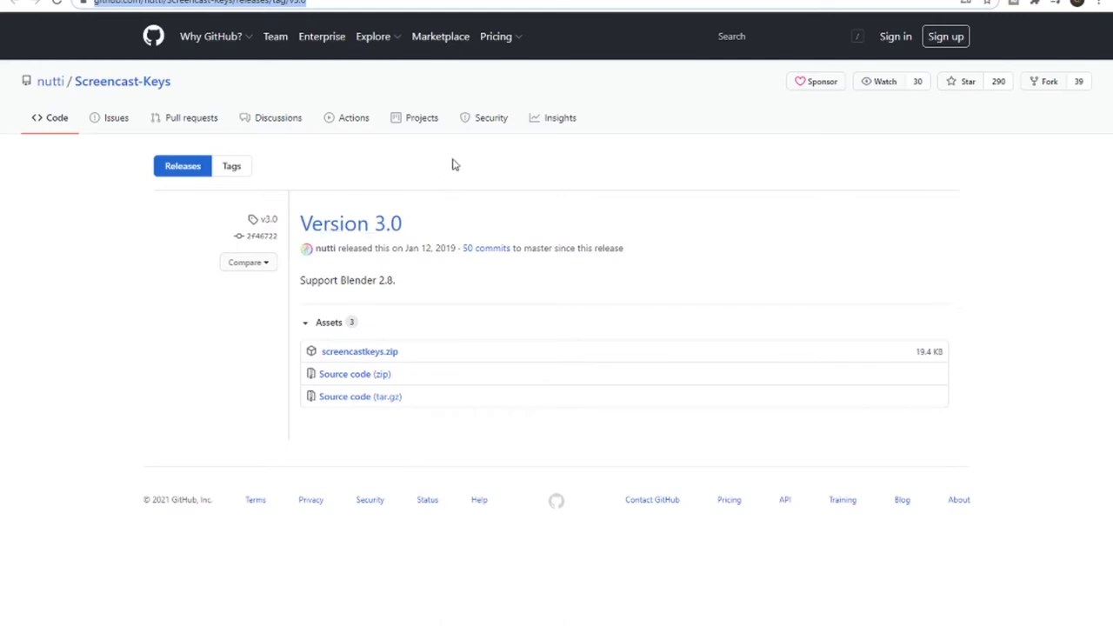
mouse_move(469, 161)
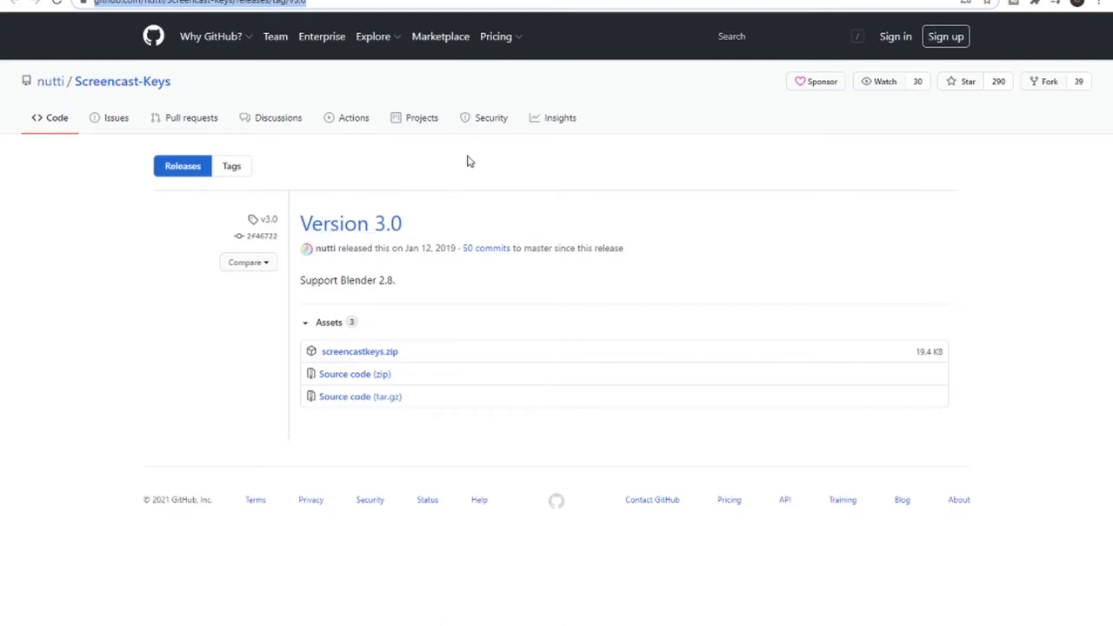
mouse_move(712, 102)
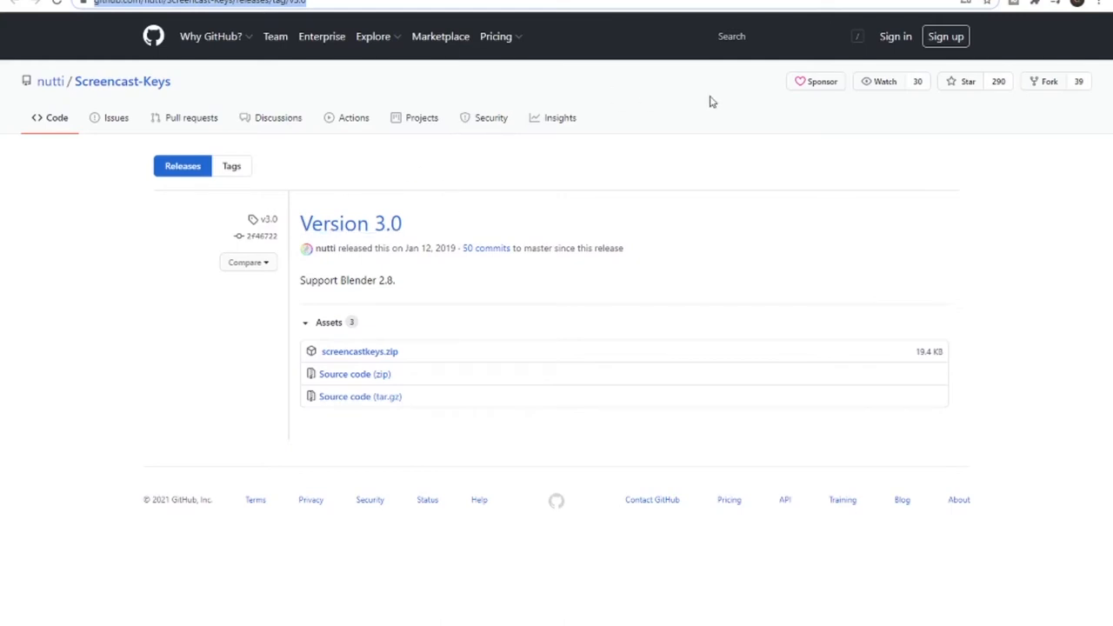
mouse_move(565, 337)
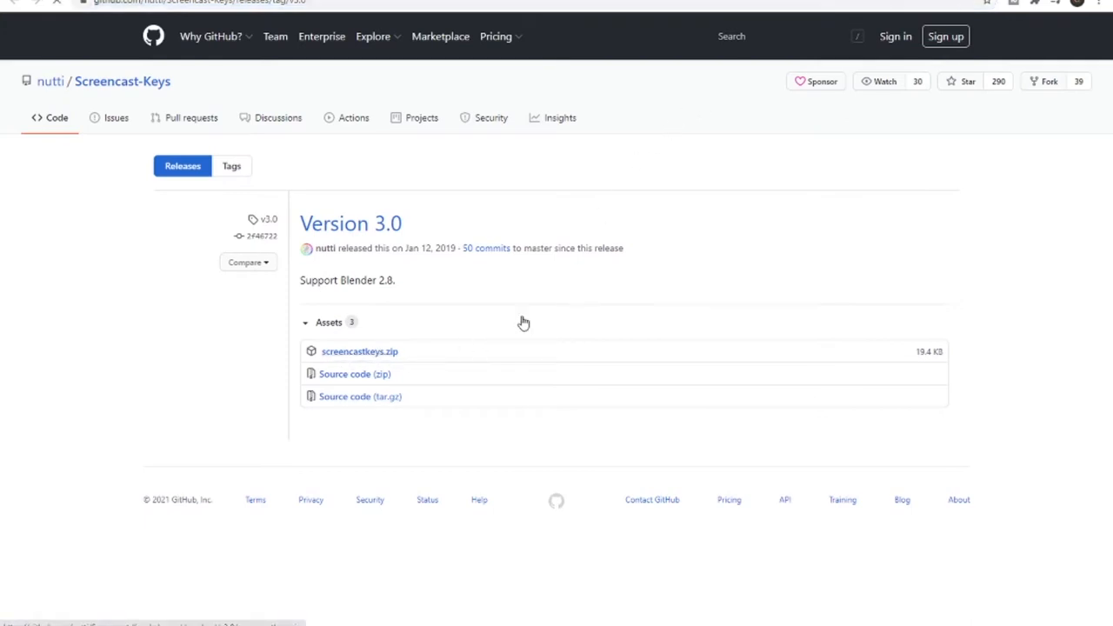
click(359, 351)
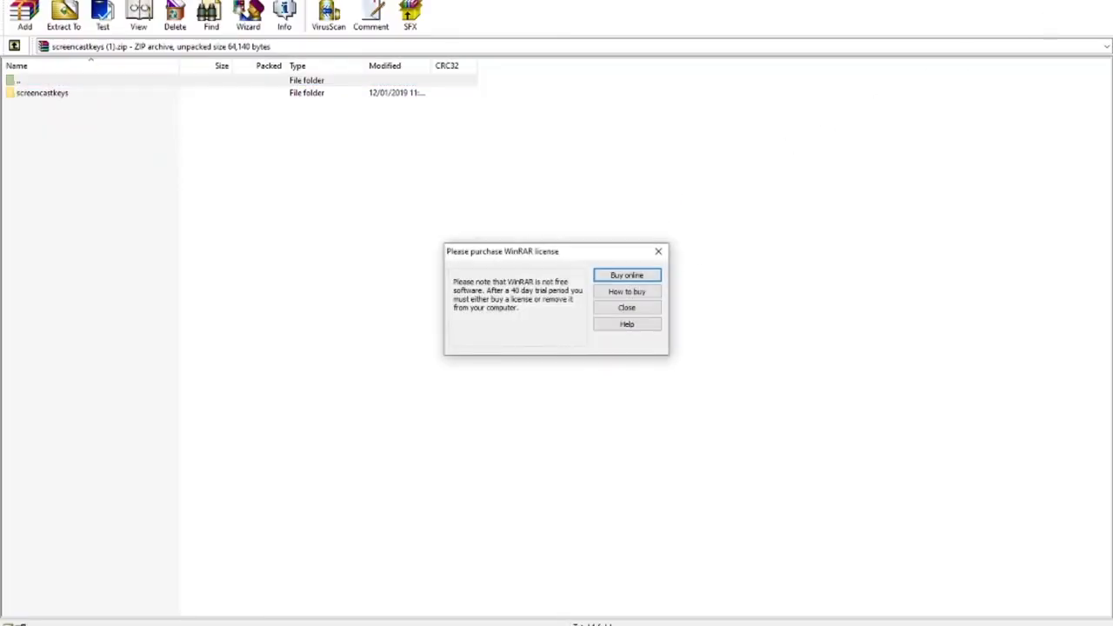
- Close the 'Please purchase WinRAR license' reminder over the screencastkeys archive
click(626, 307)
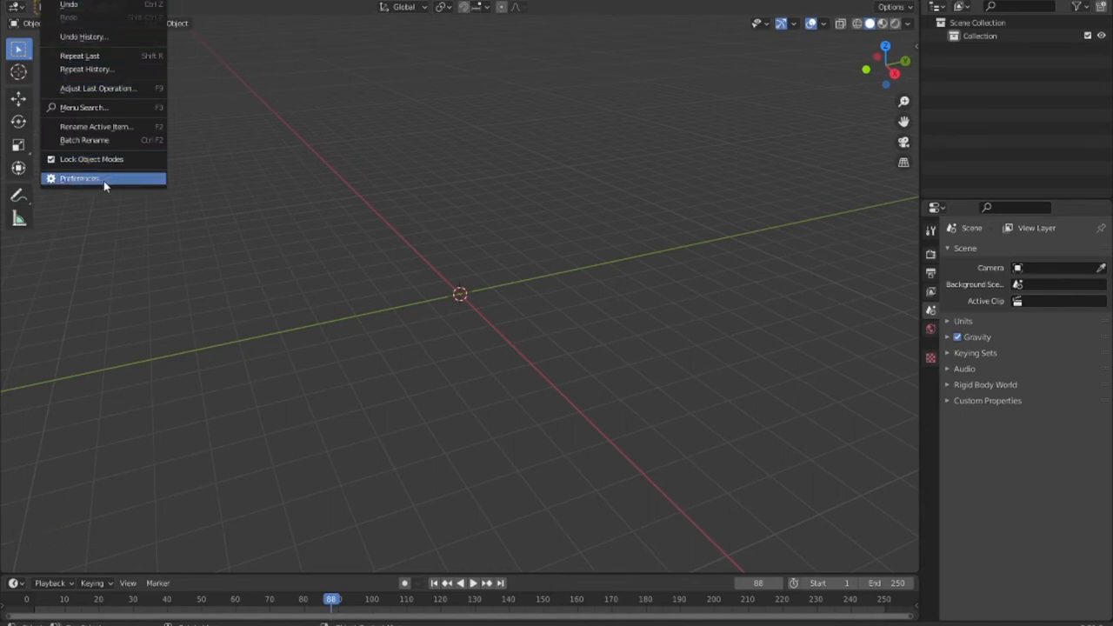
- Open Blender Preferences and start installing an add-on from file via Install…
click(79, 178)
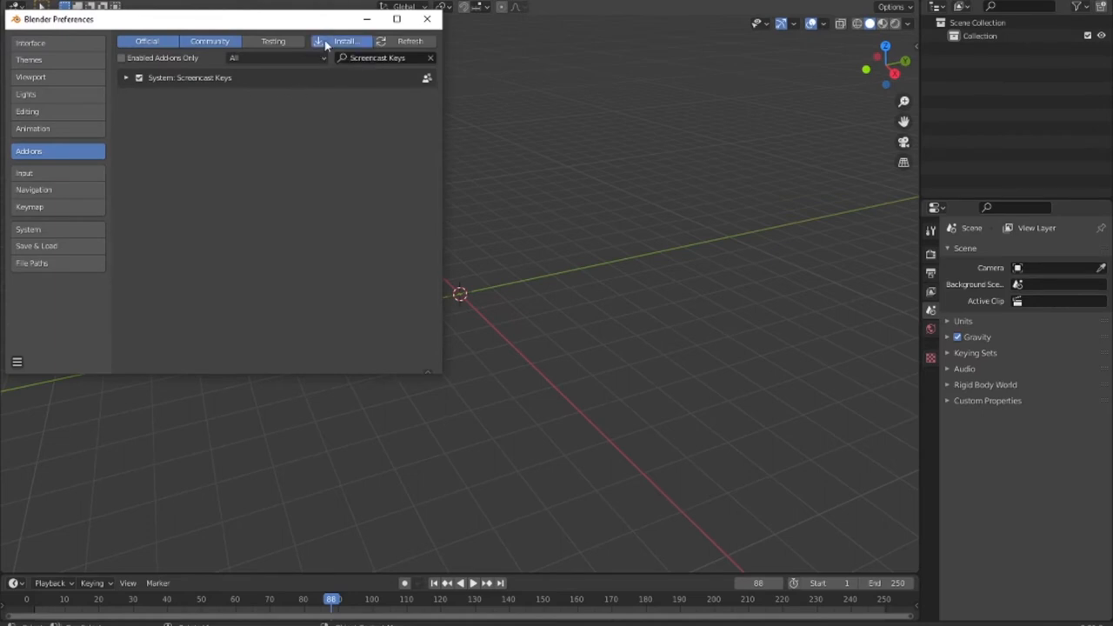
click(346, 41)
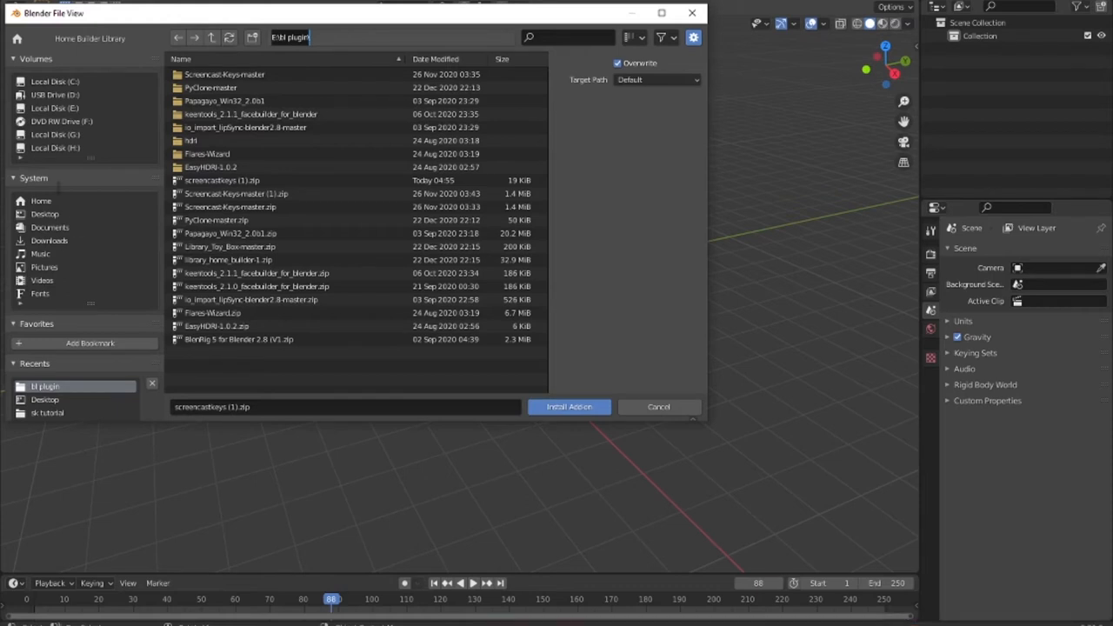
- Install screencastkeys (1).zip from the bl plugin folder as a Blender add-on
click(49, 240)
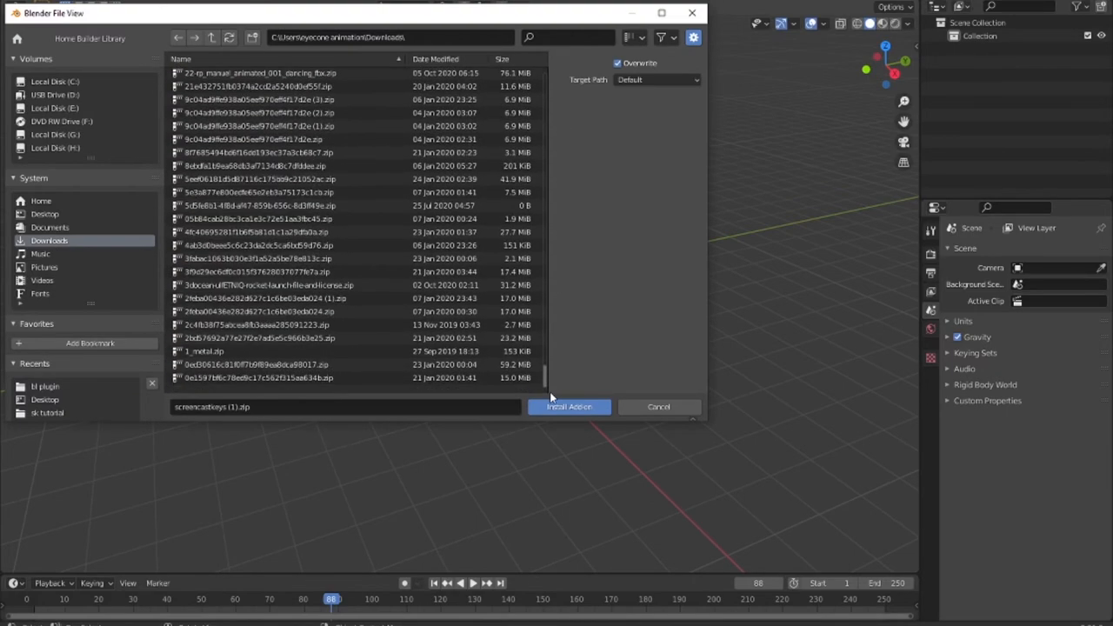
scroll(down, 3)
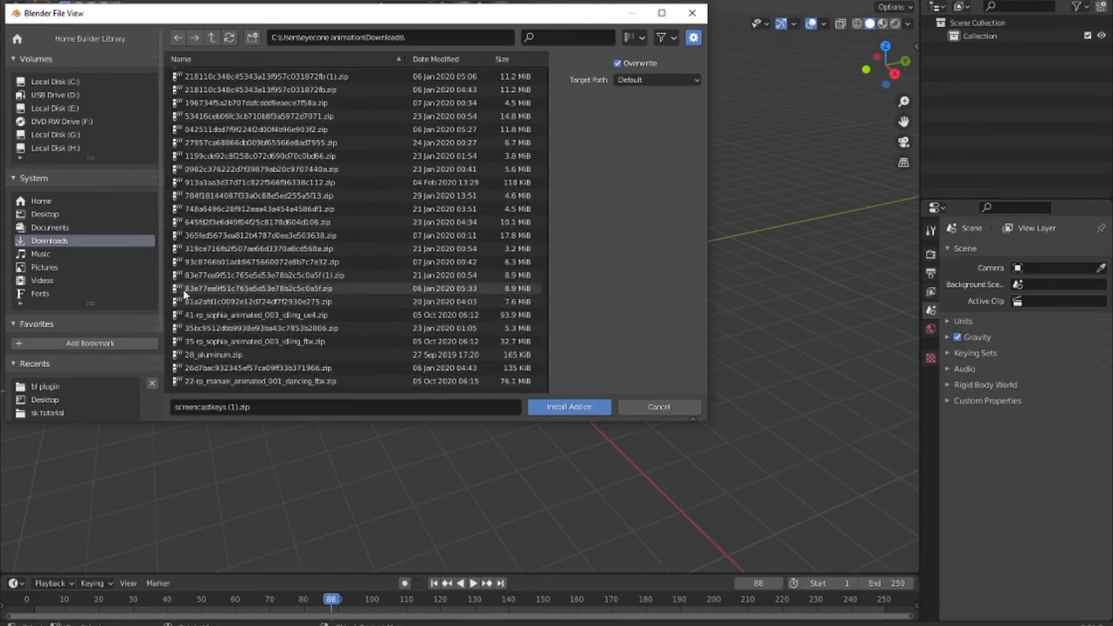
click(44, 386)
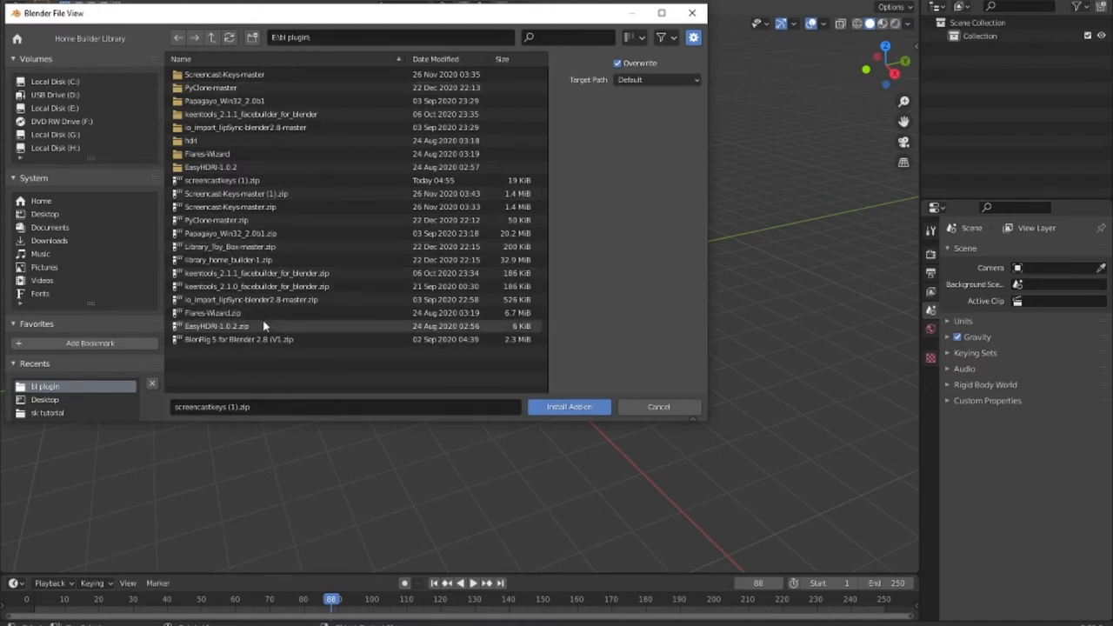
click(221, 180)
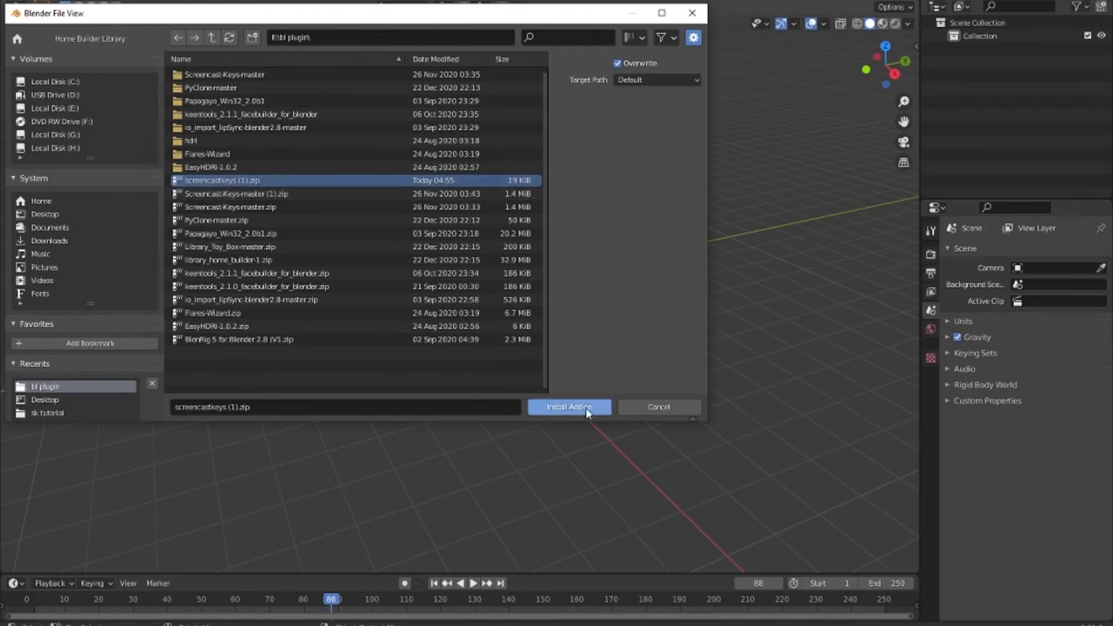
click(569, 407)
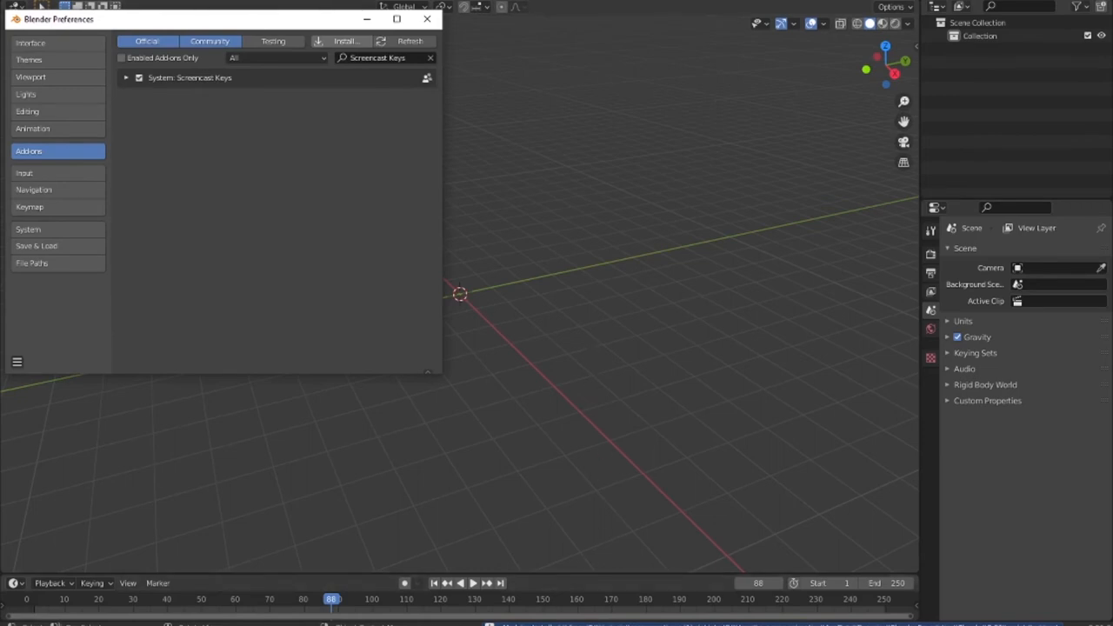
mouse_move(198, 105)
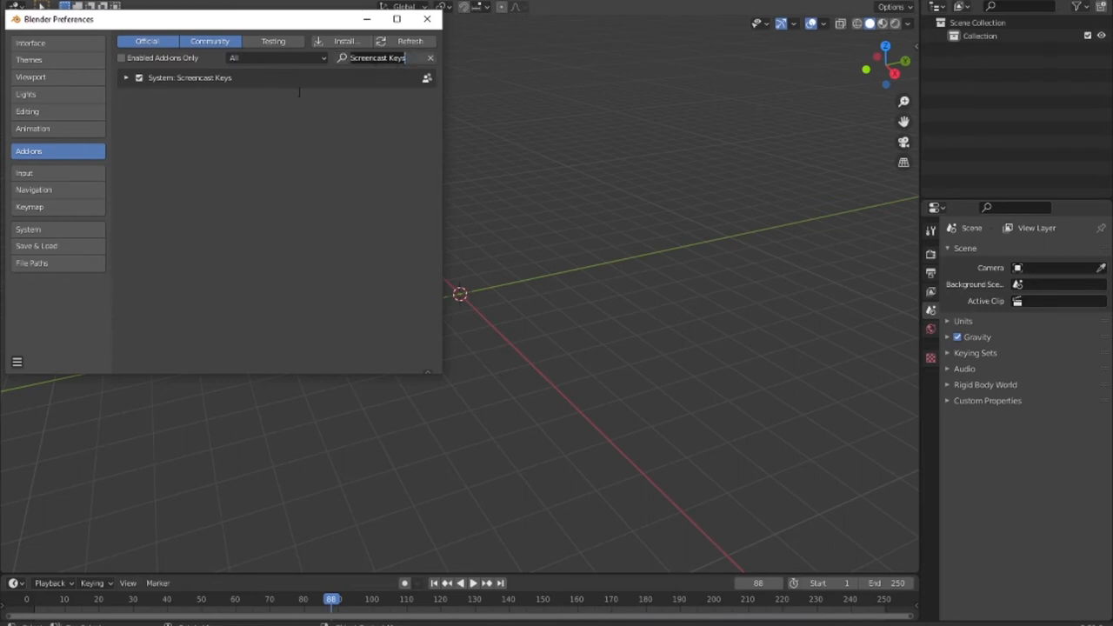
- Search the add-on list for Screencast Keys and tick System: Screencast Keys
click(139, 78)
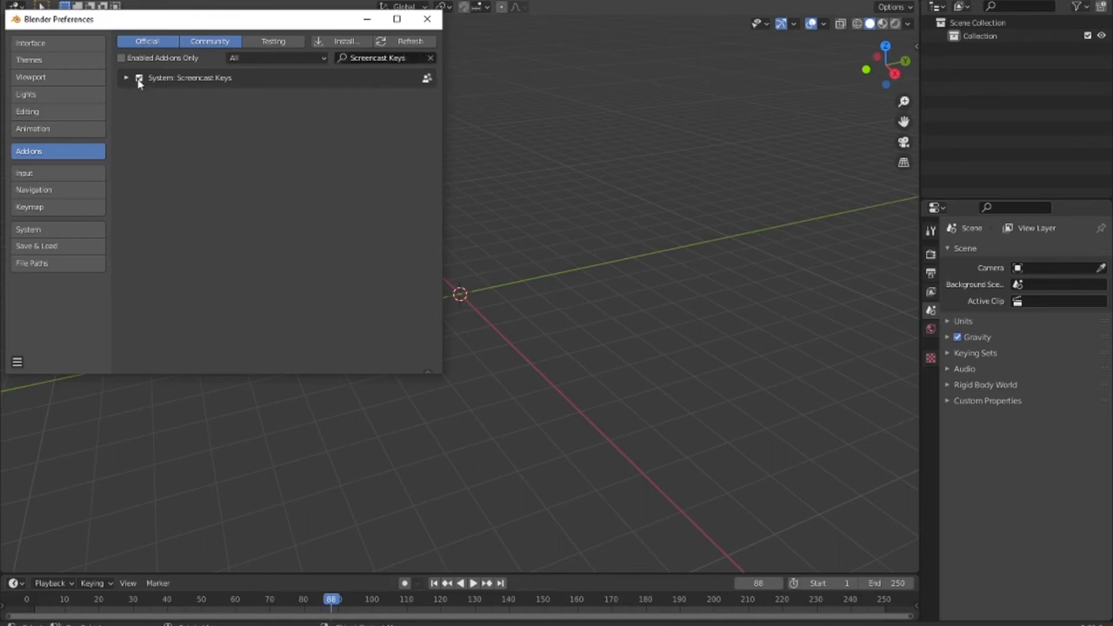
click(139, 78)
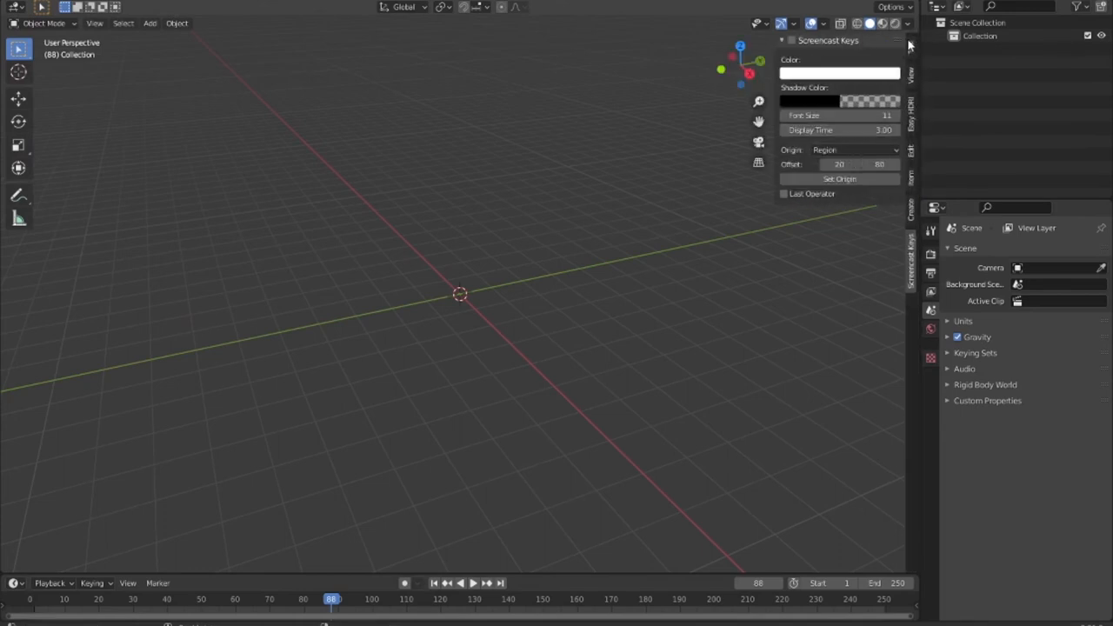
mouse_move(897, 253)
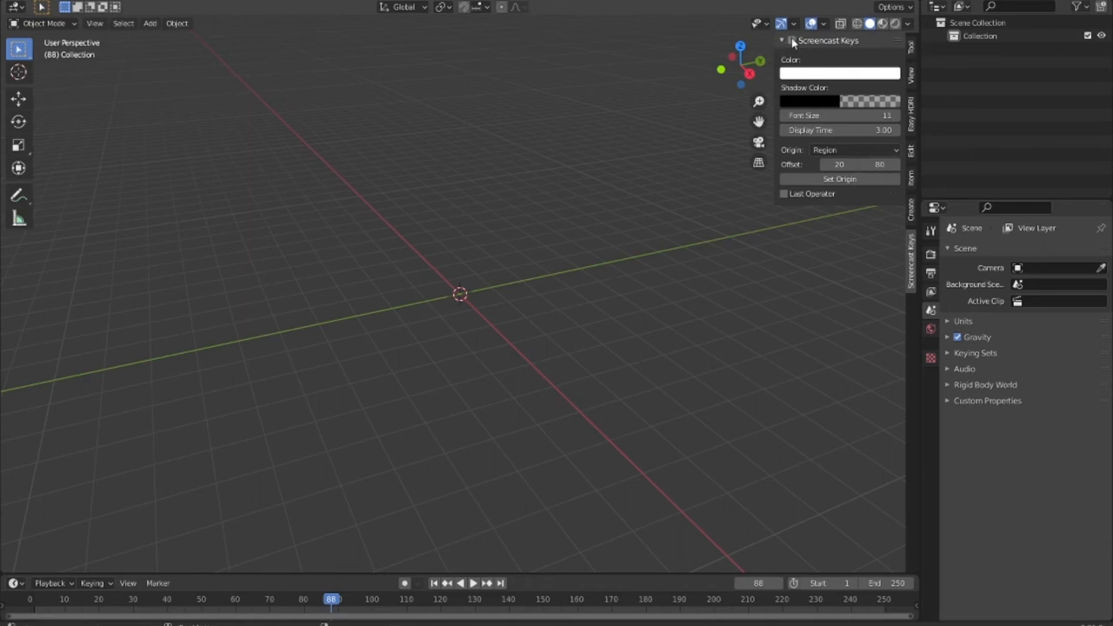
- Enable the Screencast Keys overlay with font size 28 and yellow text color
click(791, 40)
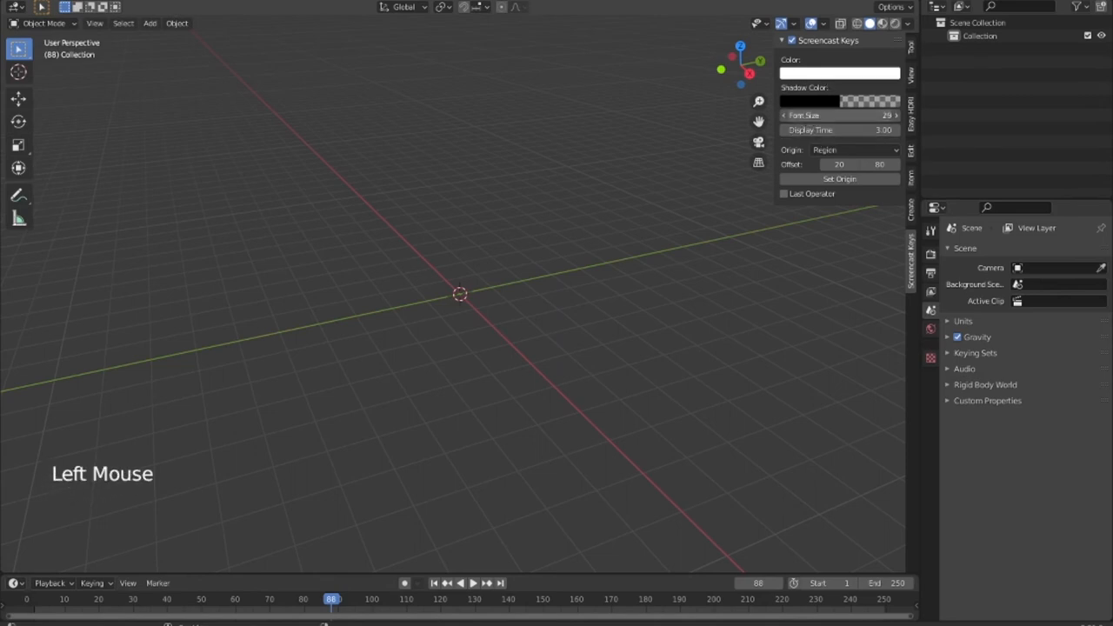
click(839, 73)
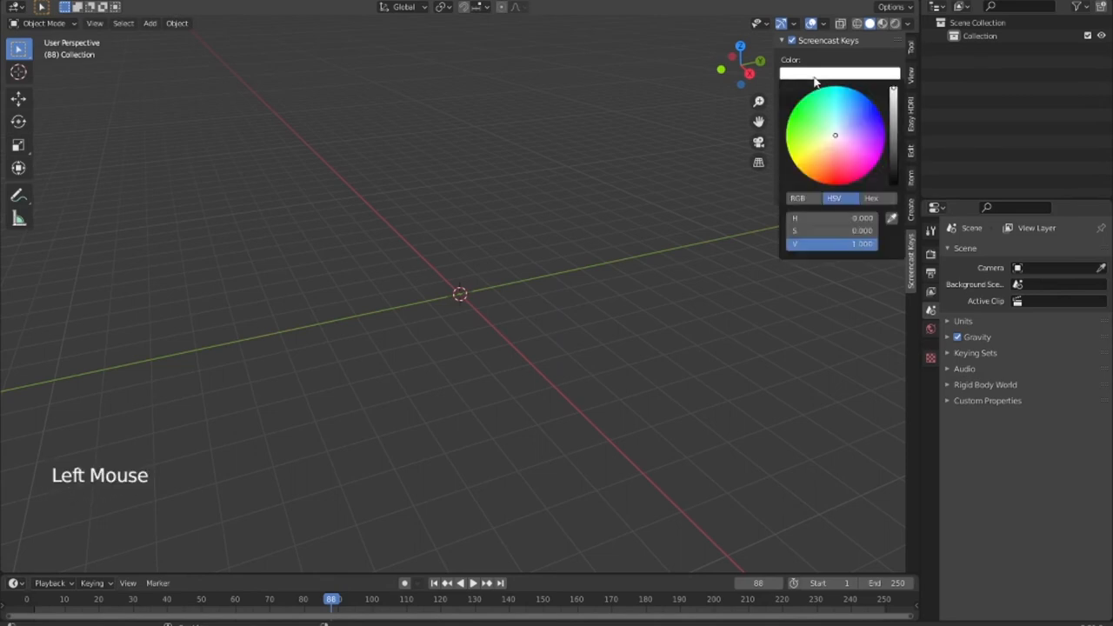
click(806, 159)
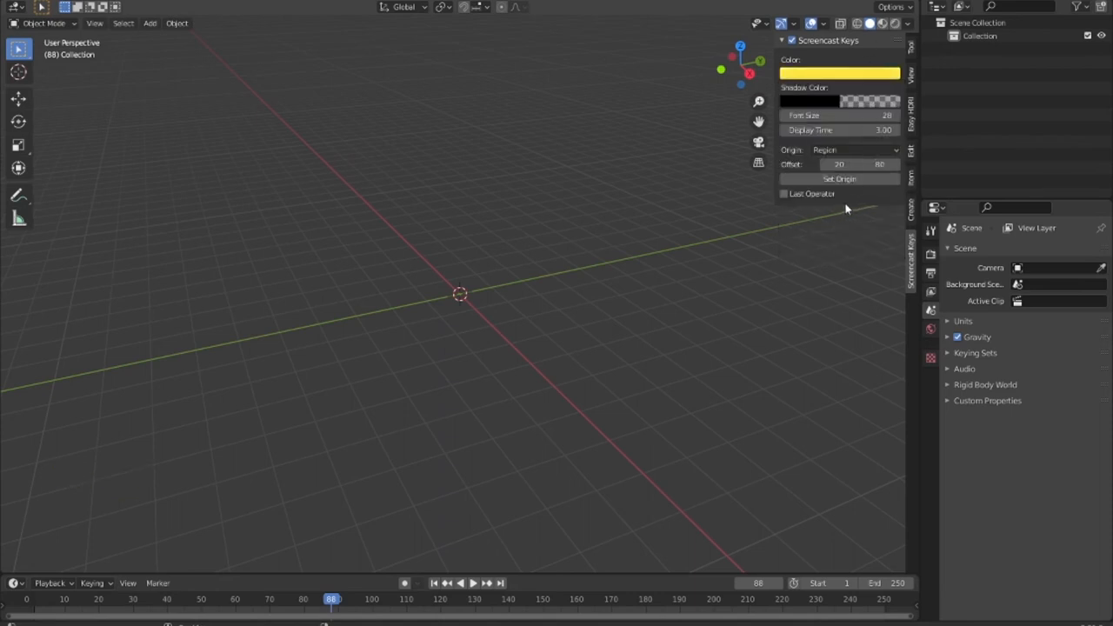
- Try Area and Region origins, then set the overlay Origin to Window
click(855, 149)
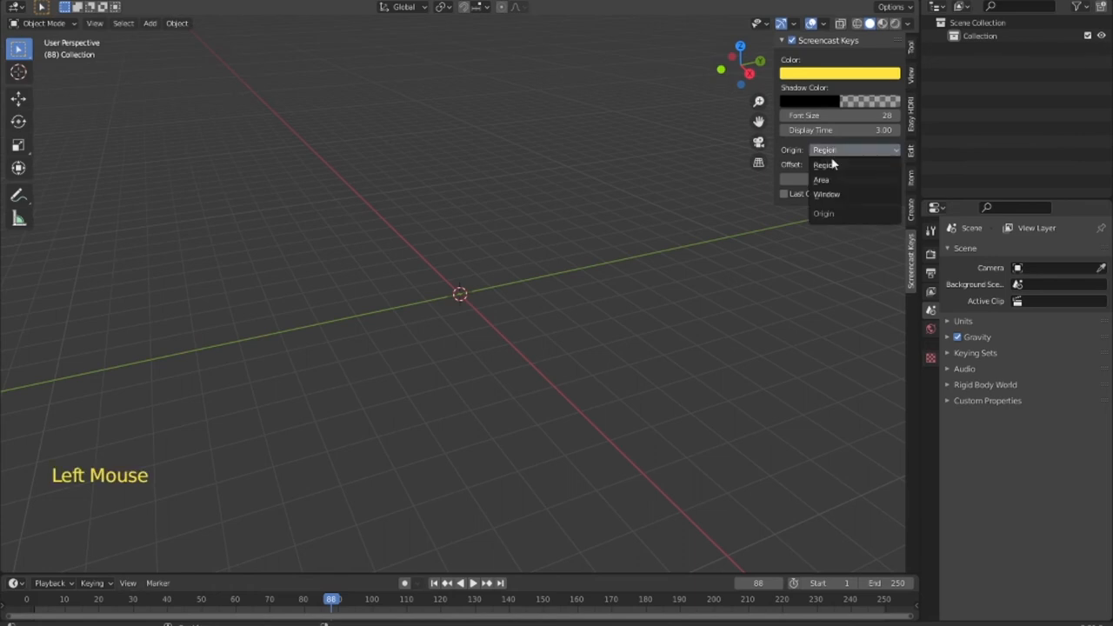
click(821, 179)
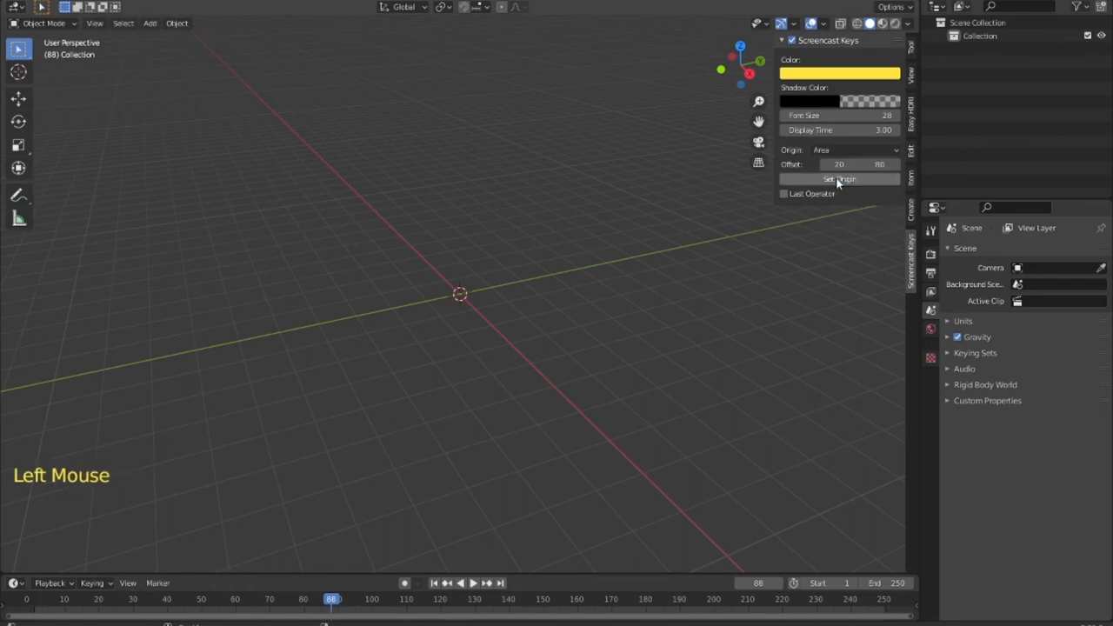
click(852, 149)
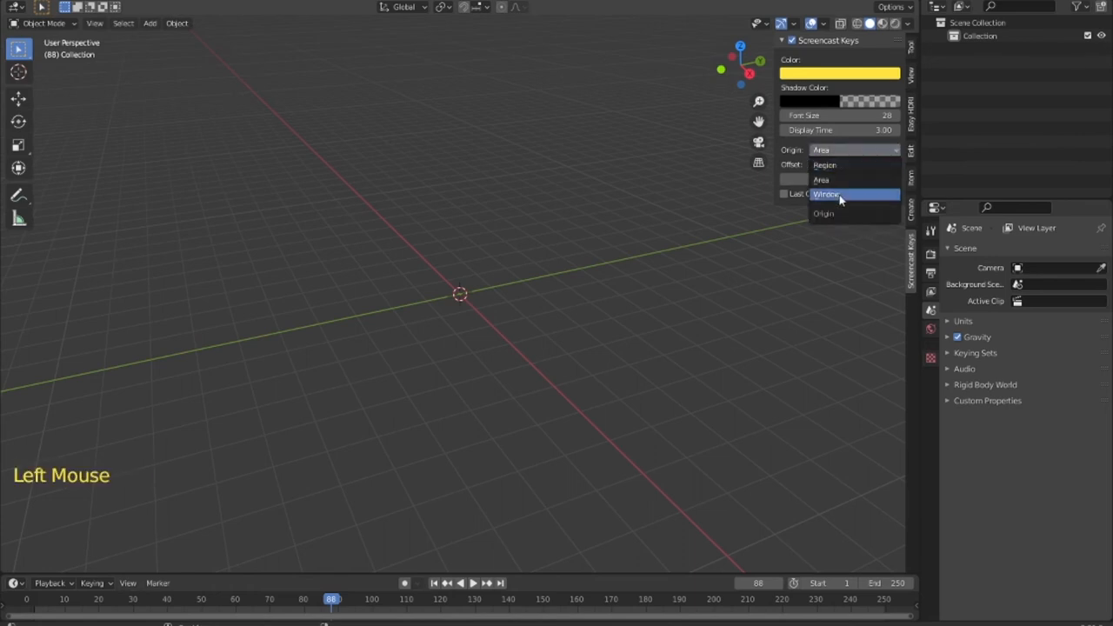
click(826, 194)
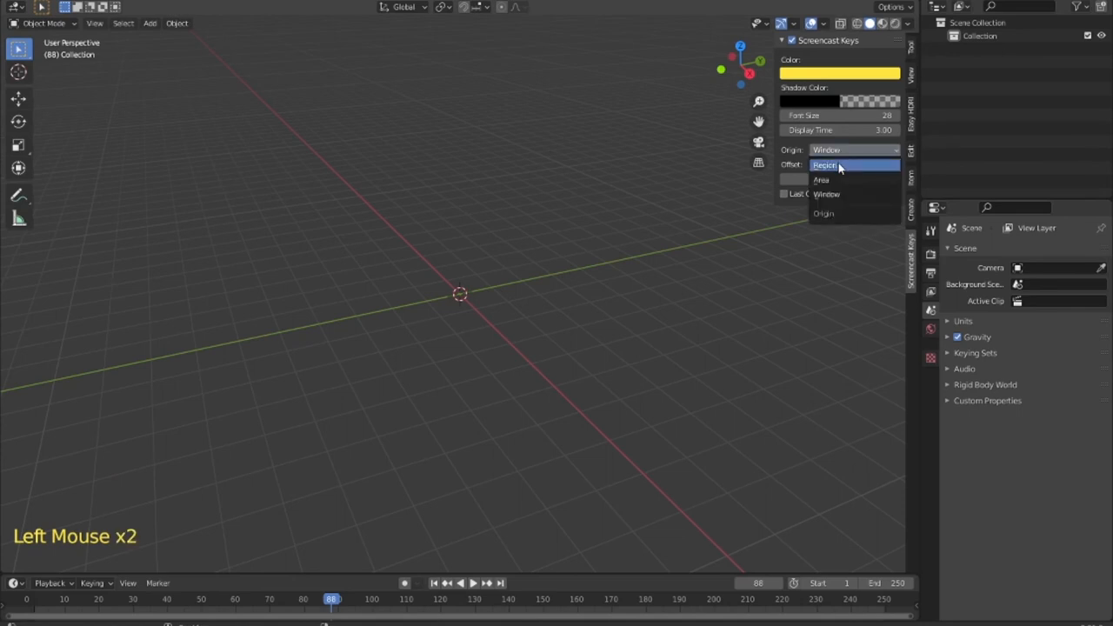
click(824, 165)
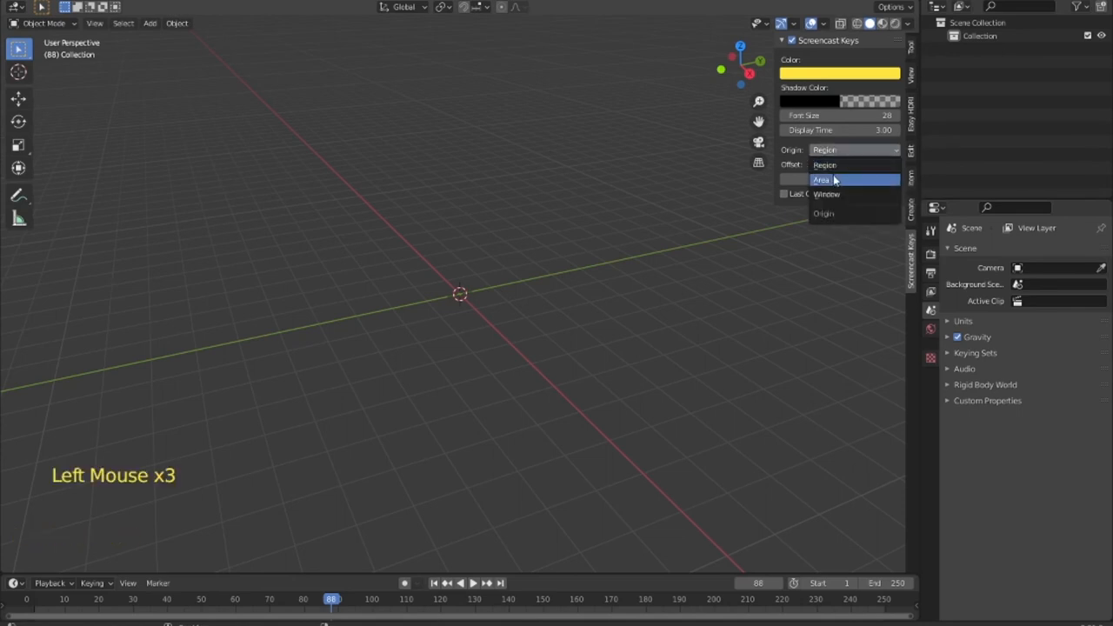
click(827, 193)
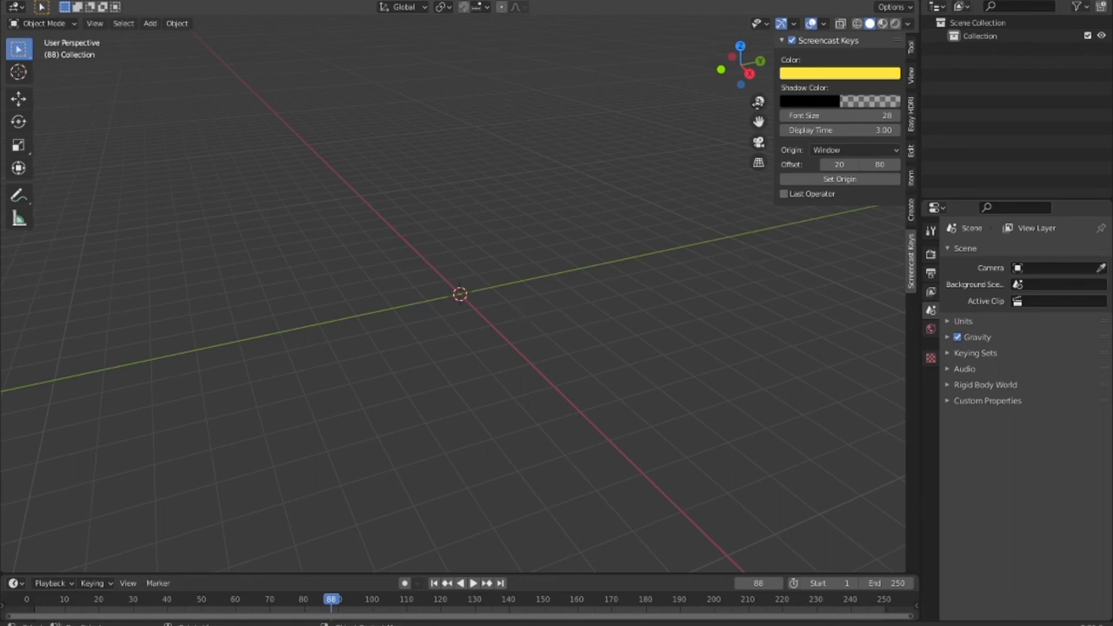
mouse_move(611, 273)
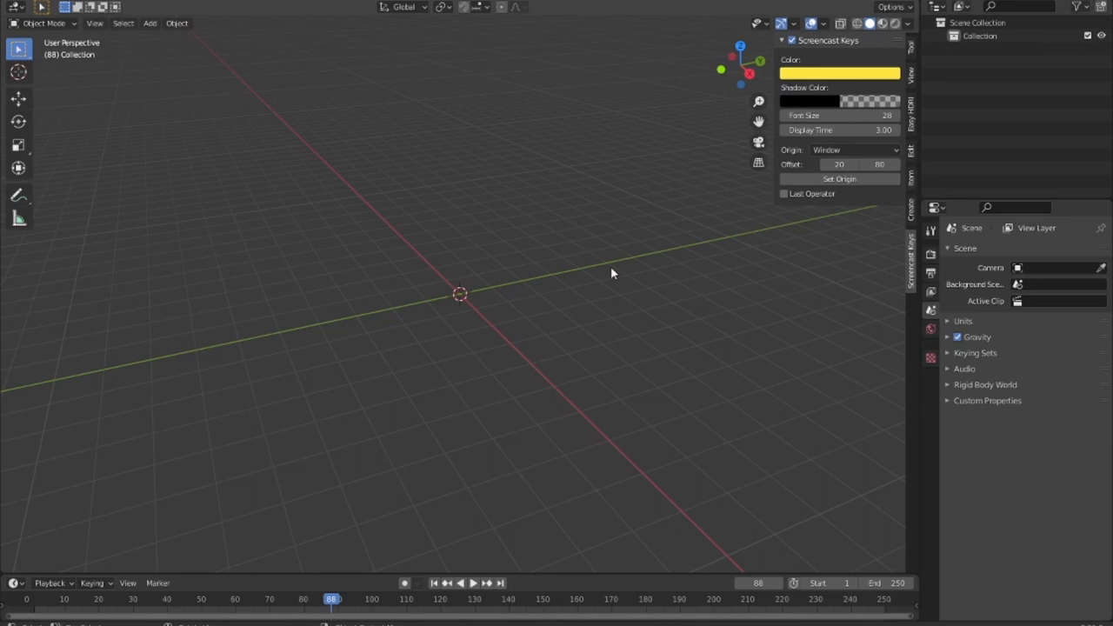
mouse_move(645, 269)
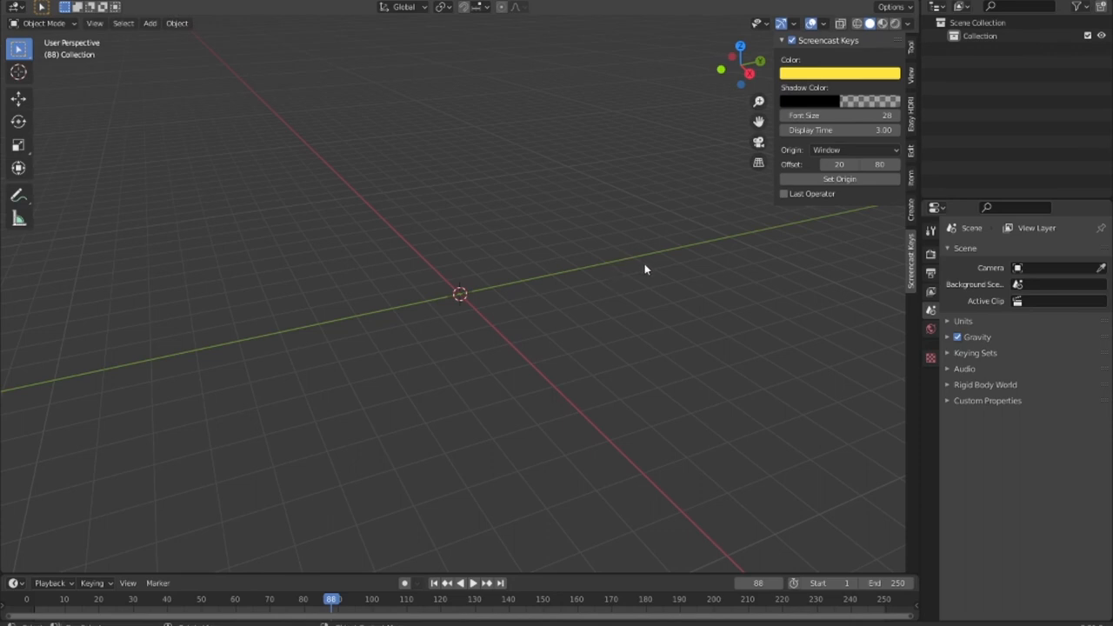
mouse_move(428, 268)
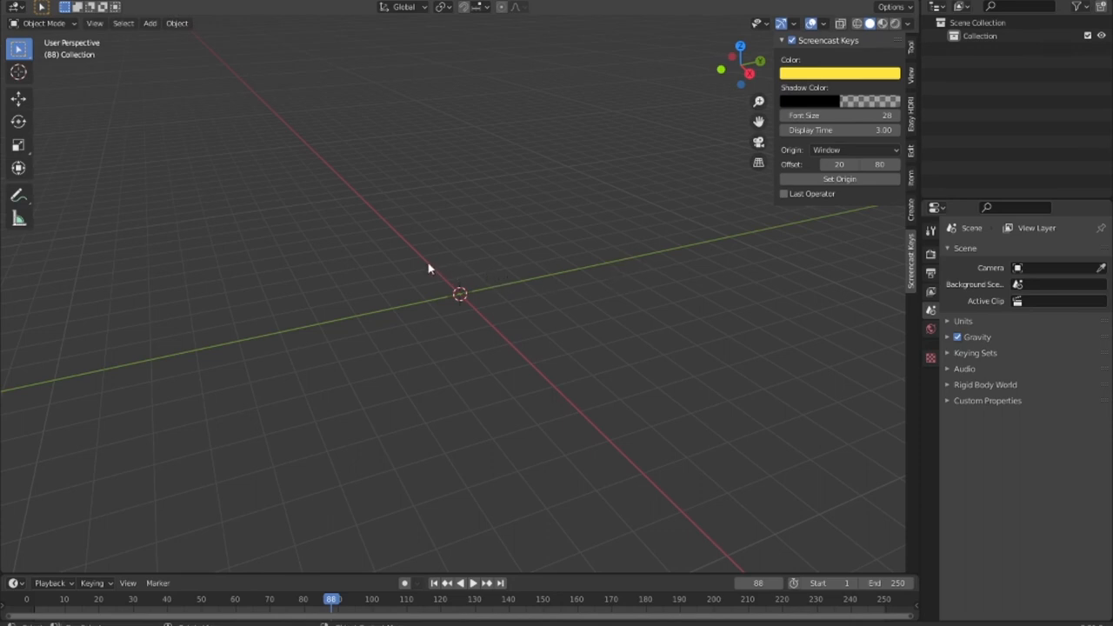
- Click and orbit the empty scene, confirming the overlay shows Left and Middle Mouse presses
click(522, 355)
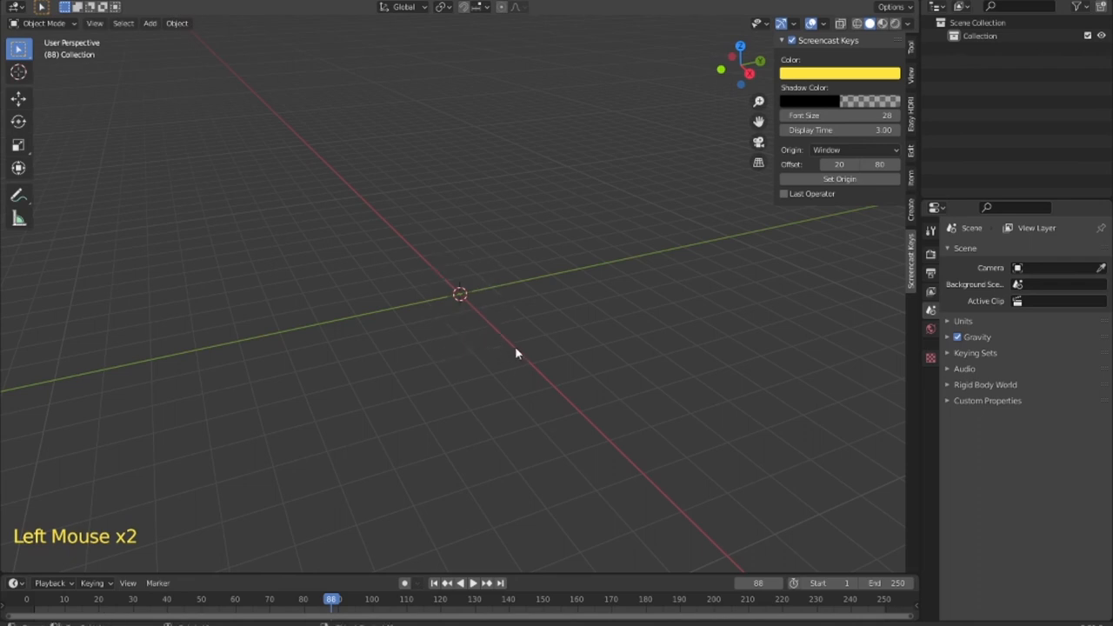
mouse_move(524, 333)
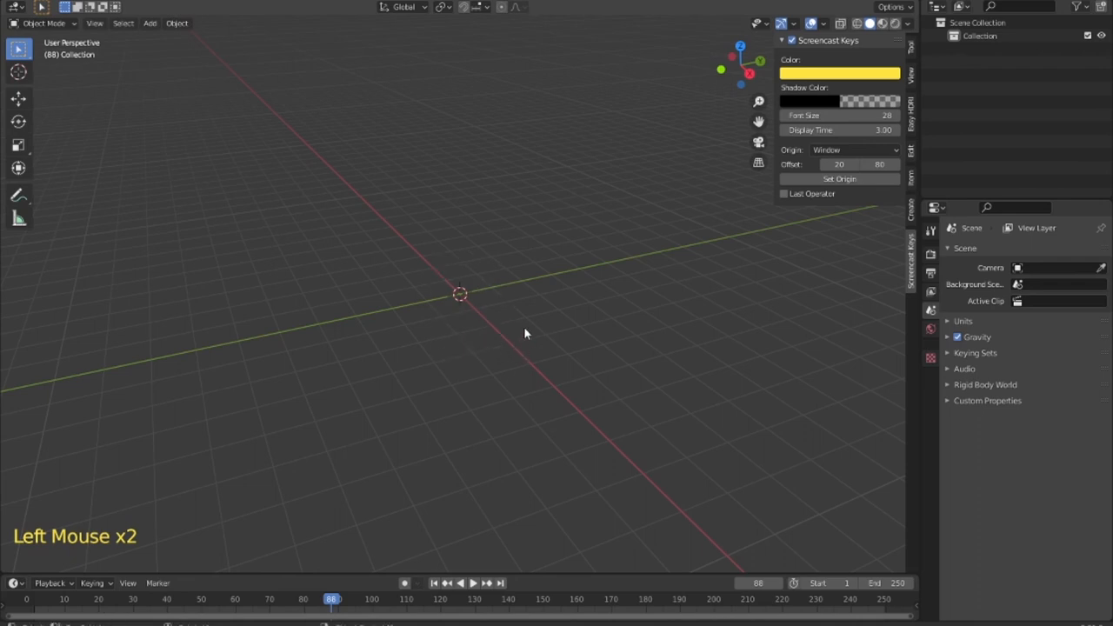
mouse_move(520, 331)
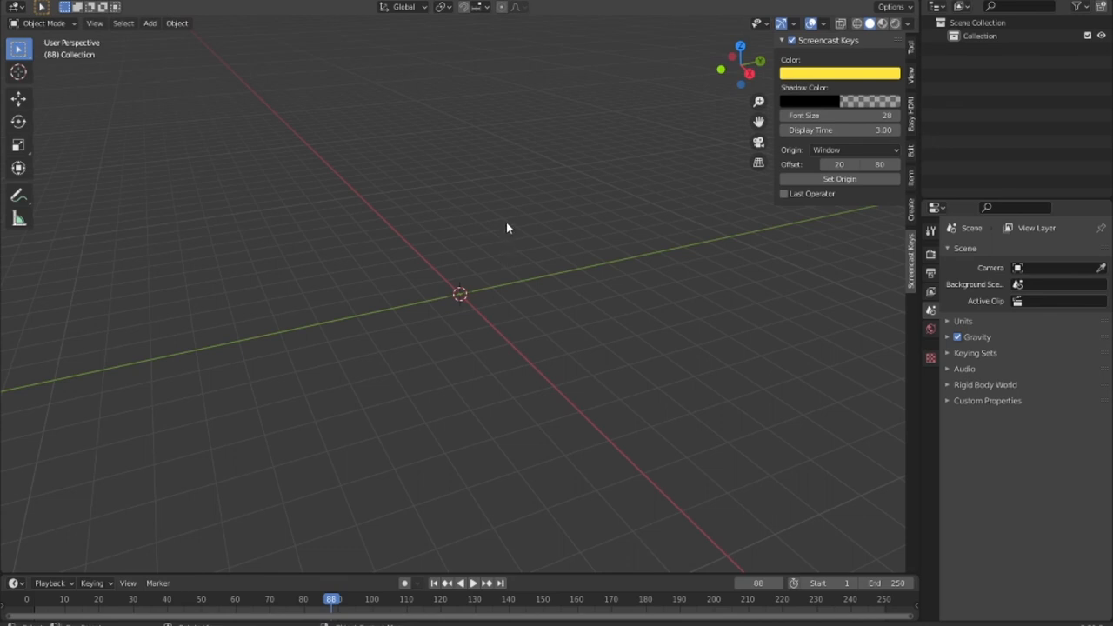
drag(509, 231, 504, 245)
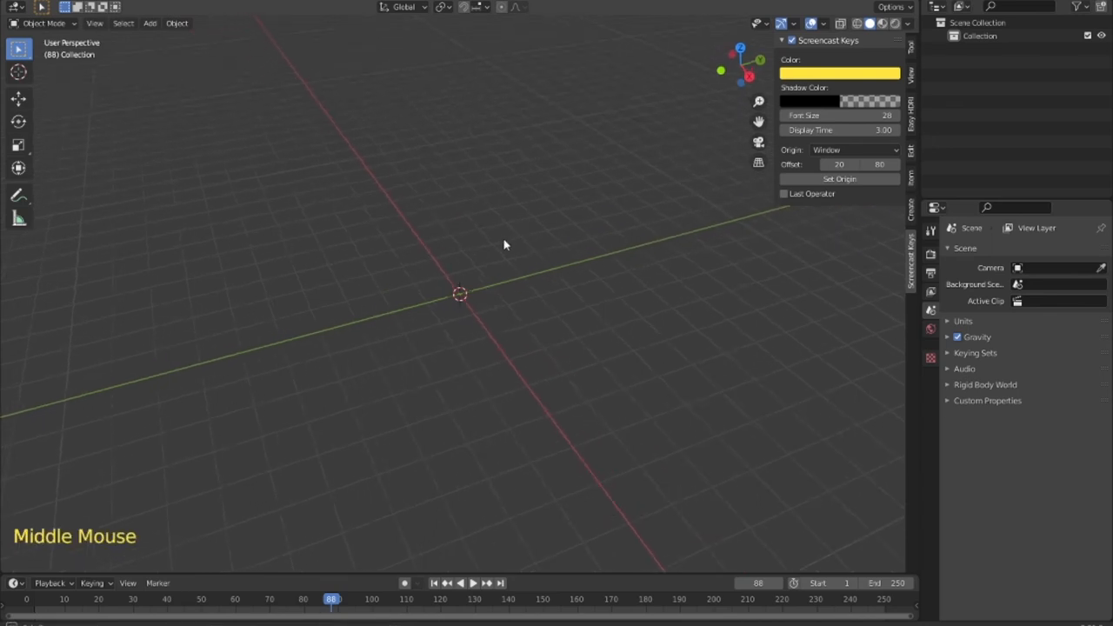
drag(504, 244, 539, 316)
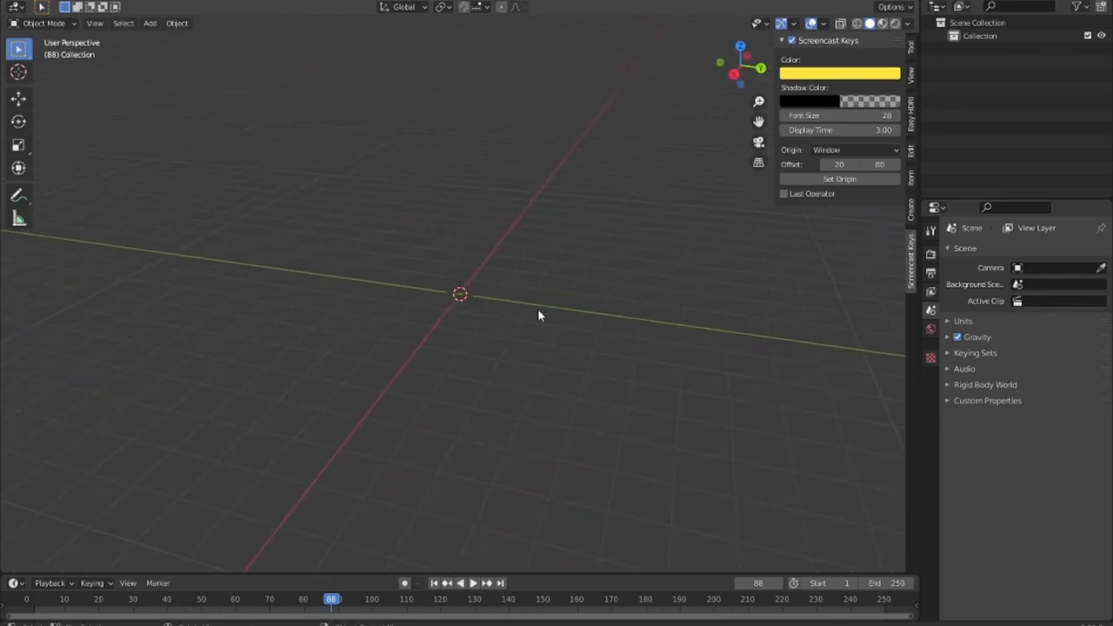
drag(539, 316, 505, 319)
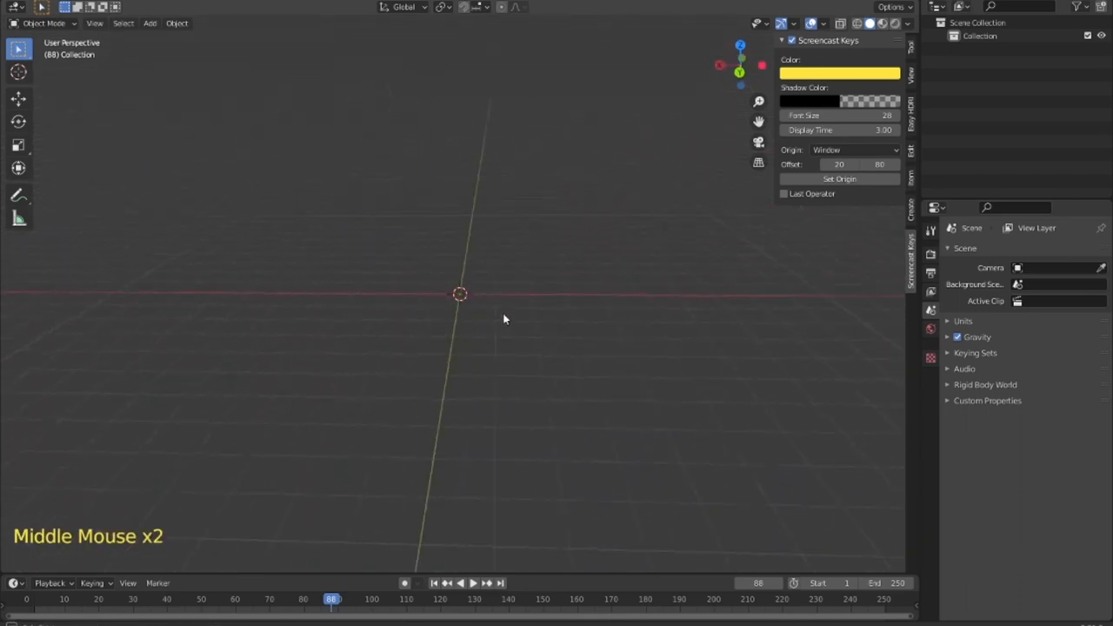
drag(505, 320, 509, 311)
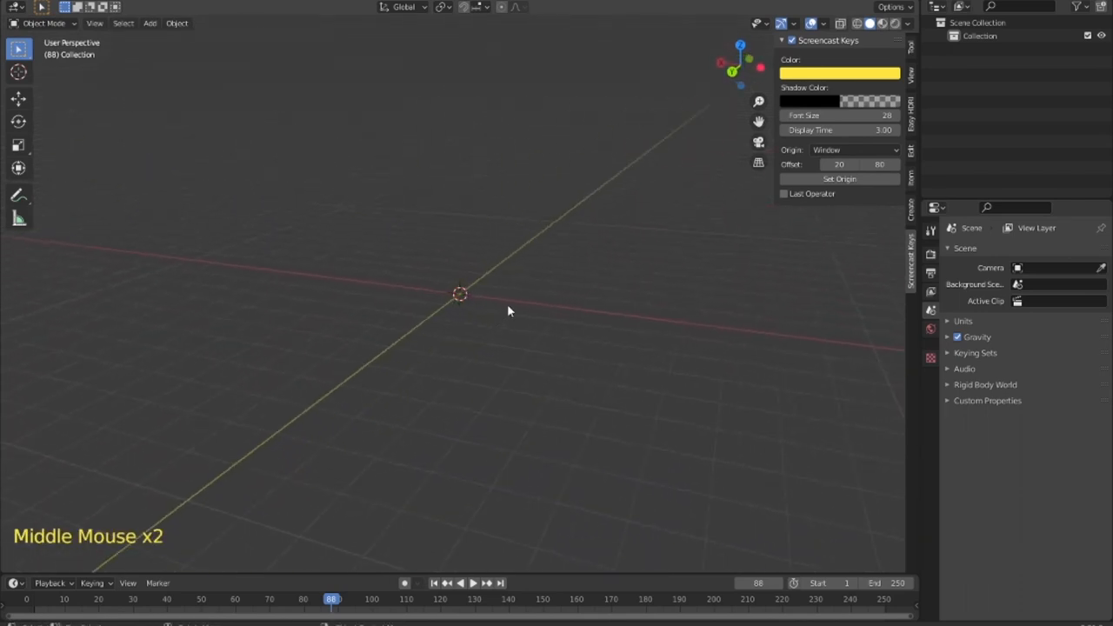